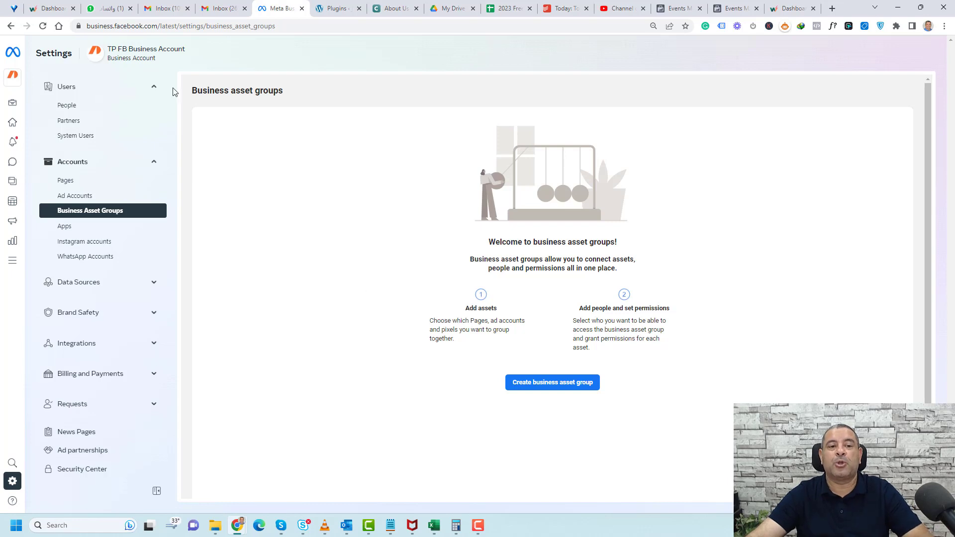
{"action": "mouse_move", "coordinate": [333, 221]}
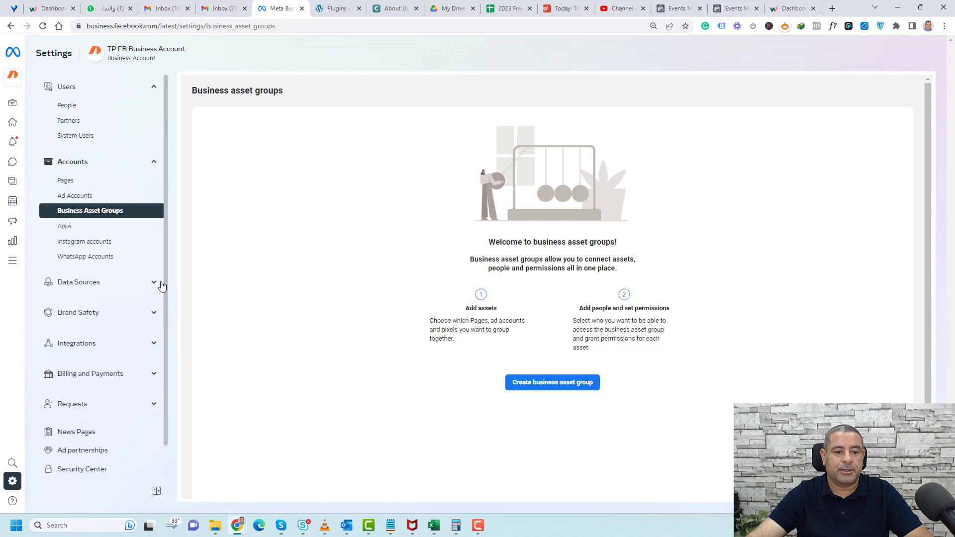
Expand Data Sources in Business Settings and show the Pixels list with Dummy Pixel
{"action": "left_click", "coordinate": [79, 282]}
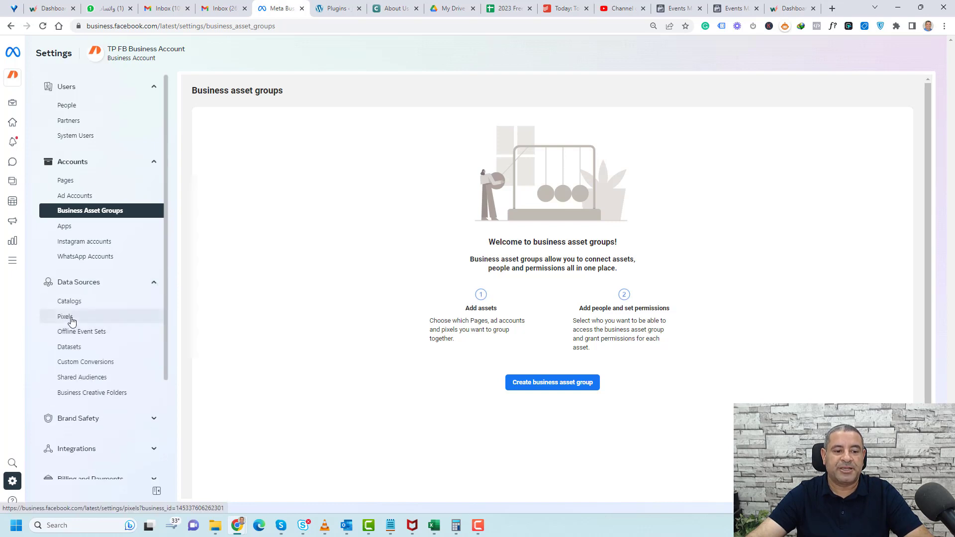
{"action": "left_click", "coordinate": [65, 316]}
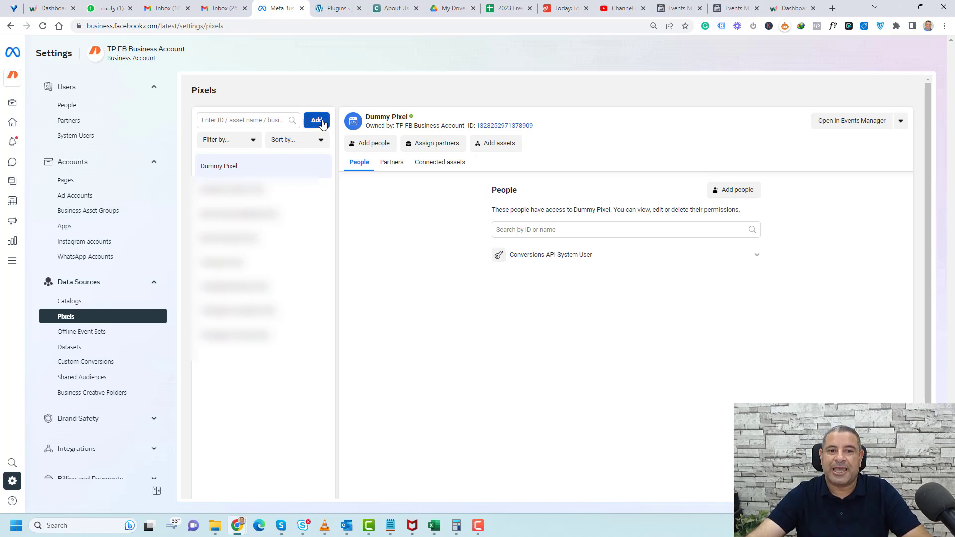
{"action": "left_click", "coordinate": [316, 120]}
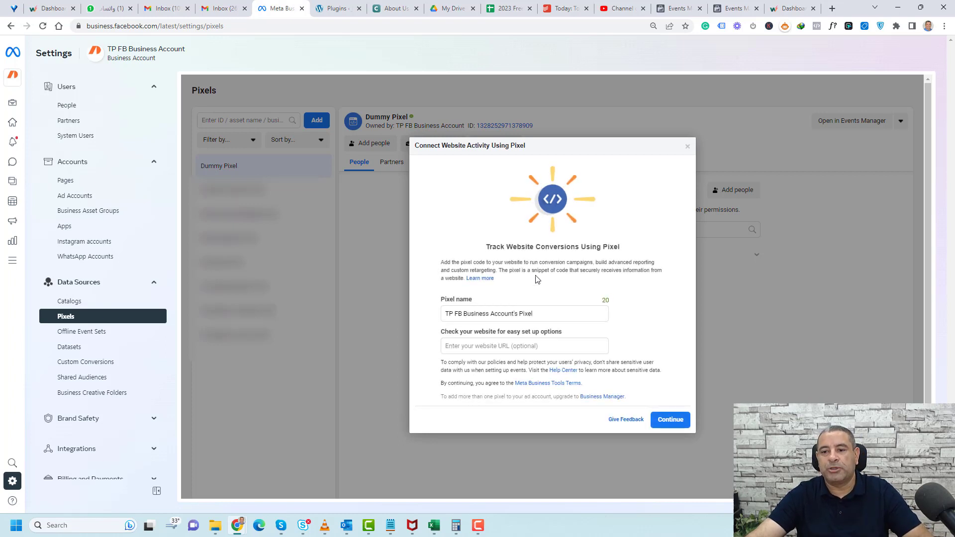
{"action": "mouse_move", "coordinate": [629, 237]}
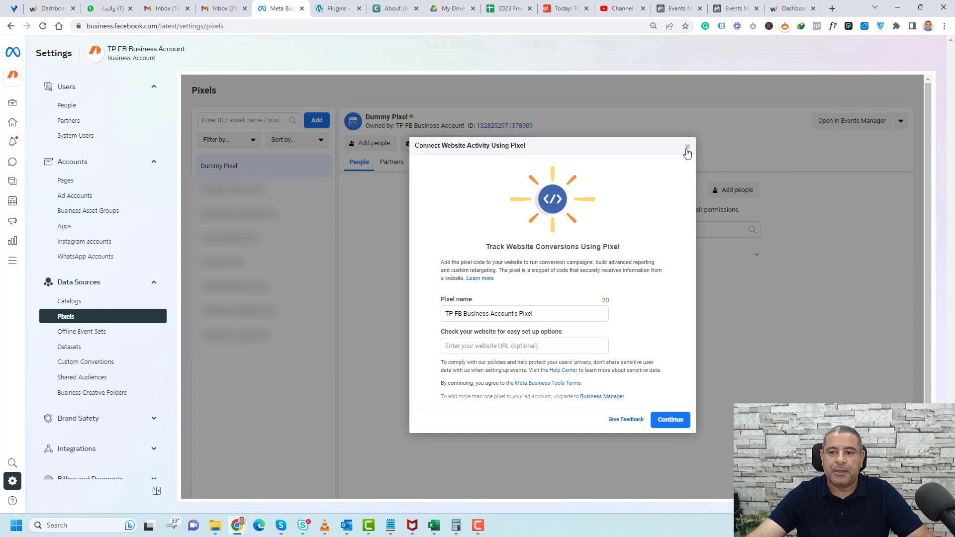
{"action": "left_click", "coordinate": [686, 149]}
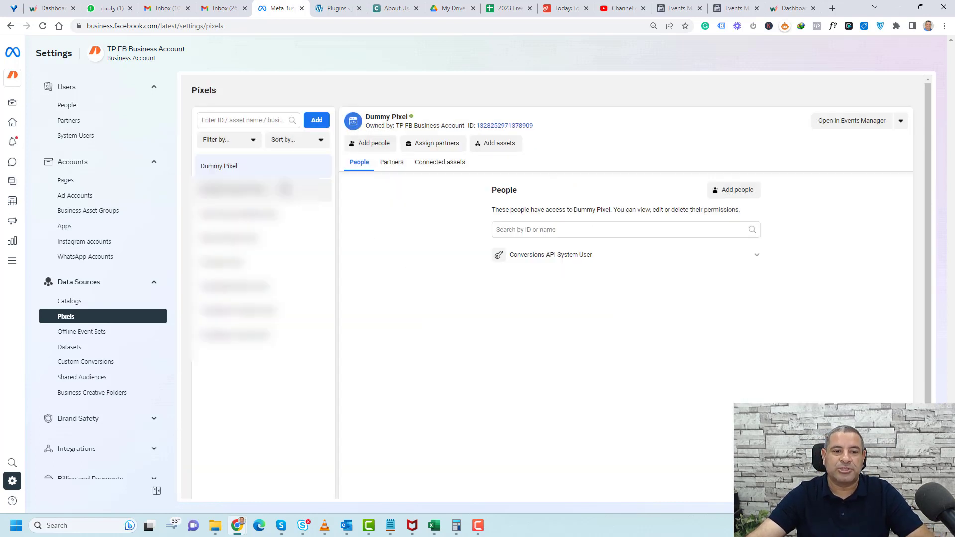
{"action": "mouse_move", "coordinate": [851, 121]}
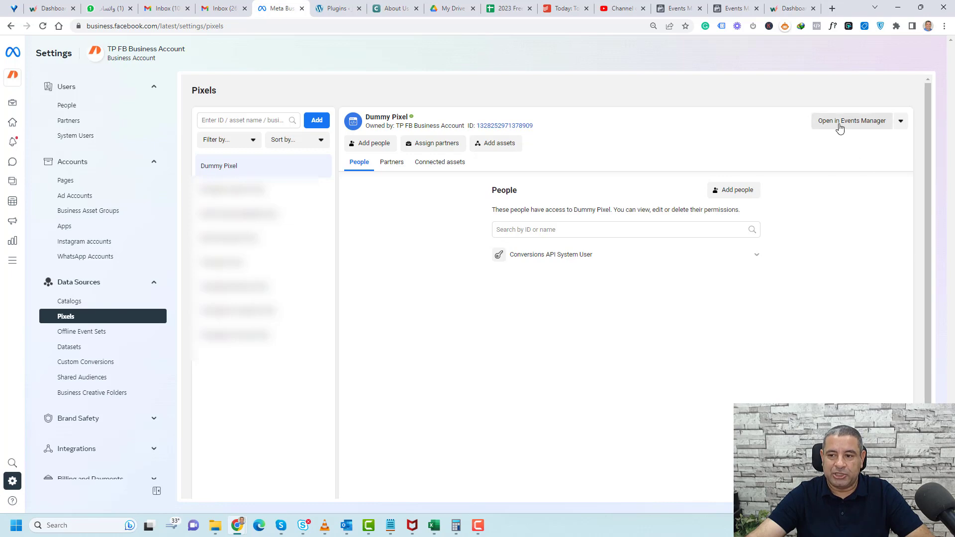
Open Dummy Pixel in Events Manager and choose manual code installation for a new website
{"action": "left_click", "coordinate": [852, 121]}
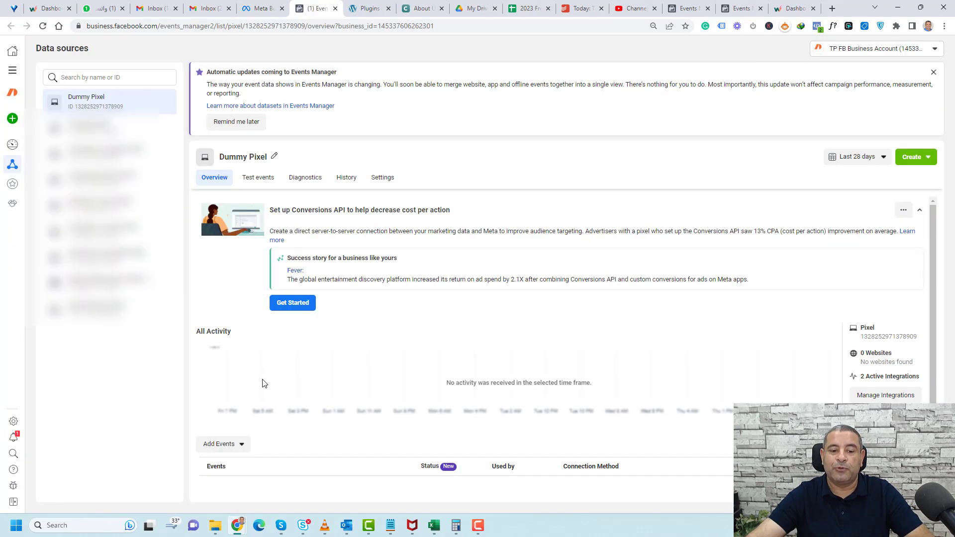
{"action": "left_click", "coordinate": [218, 443]}
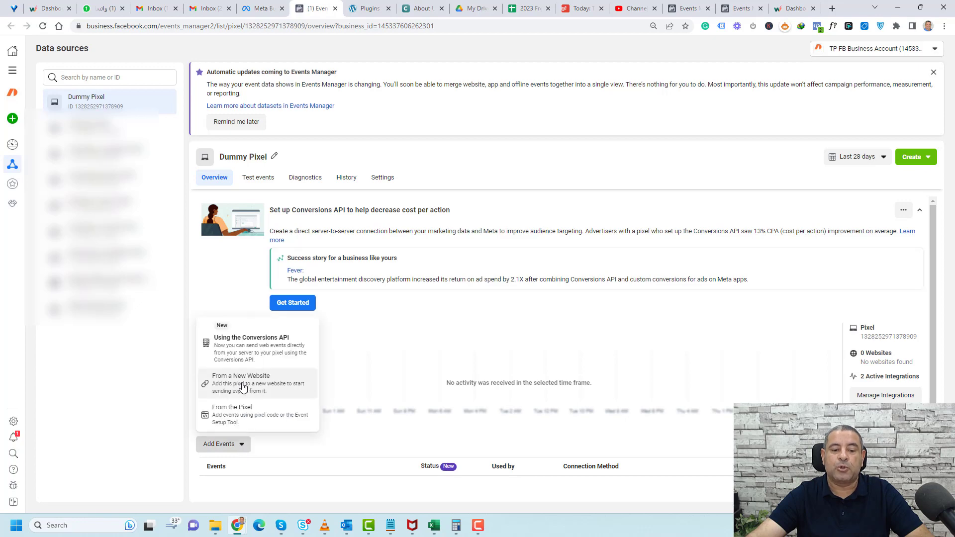
{"action": "left_click", "coordinate": [241, 375]}
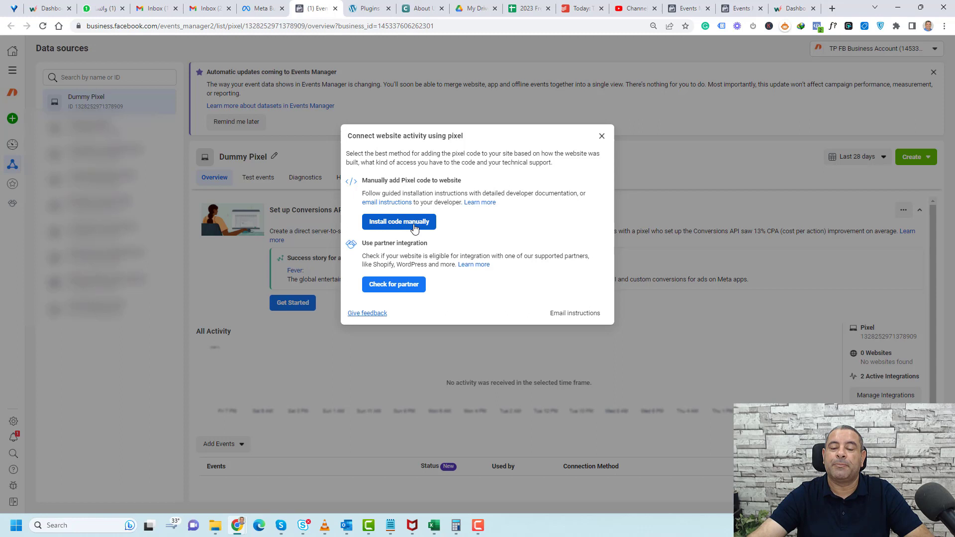
{"action": "left_click", "coordinate": [399, 221]}
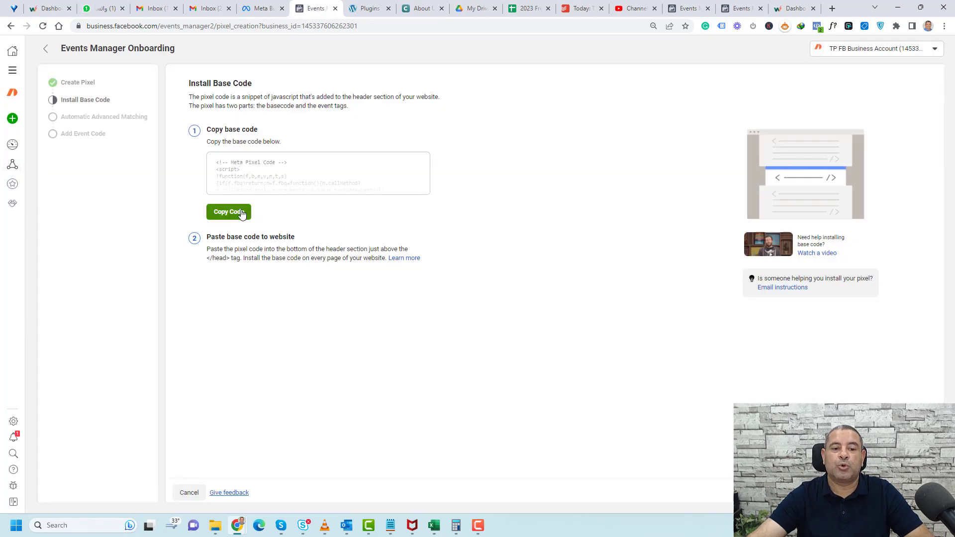
Copy the Dummy Pixel base code and show it in Notepad
{"action": "left_click", "coordinate": [228, 211]}
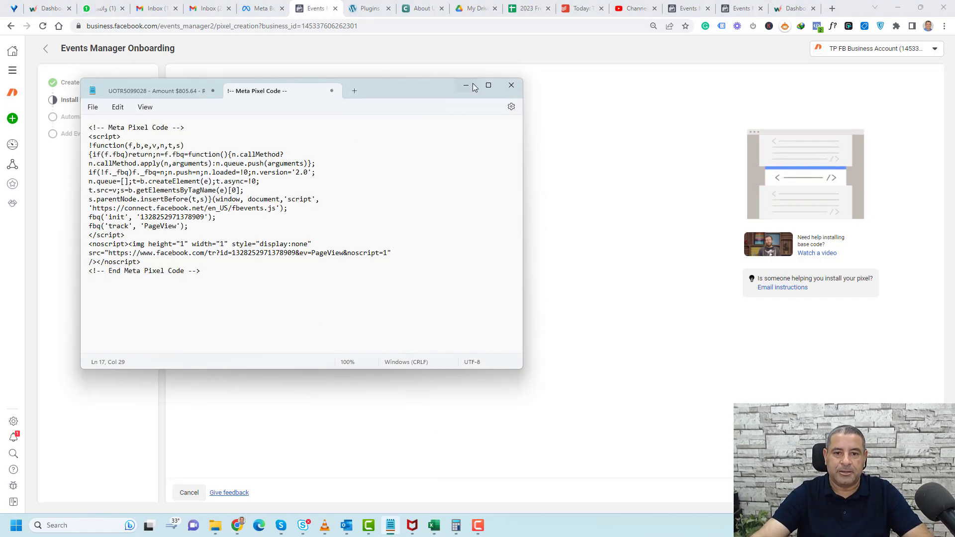
Switch to the WordPress admin and go to Plugins > Add New
{"action": "left_click", "coordinate": [366, 8]}
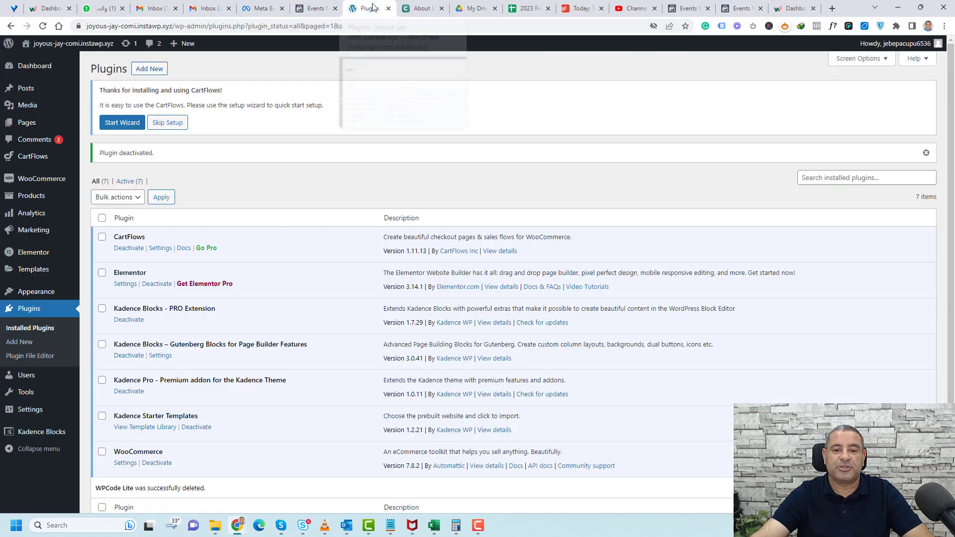
{"action": "mouse_move", "coordinate": [549, 180]}
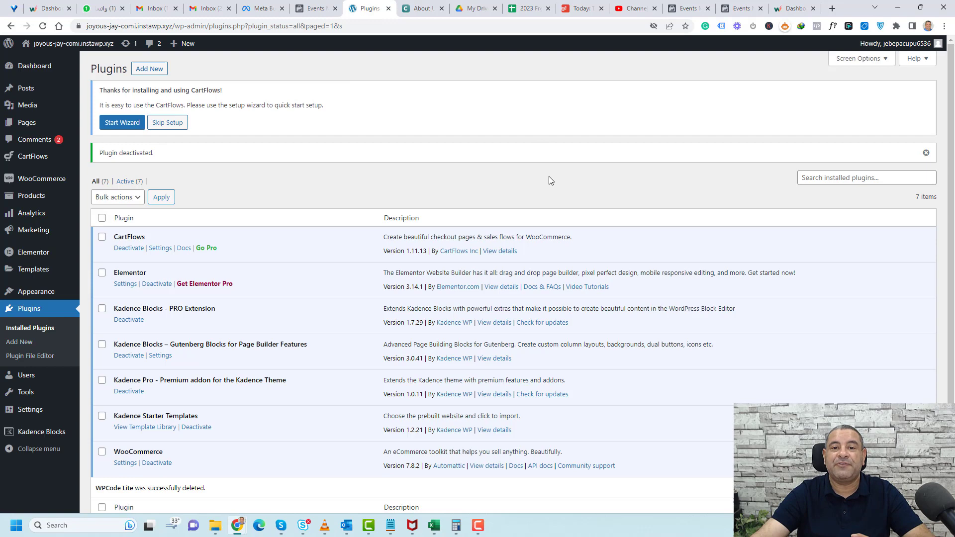
{"action": "mouse_move", "coordinate": [457, 202]}
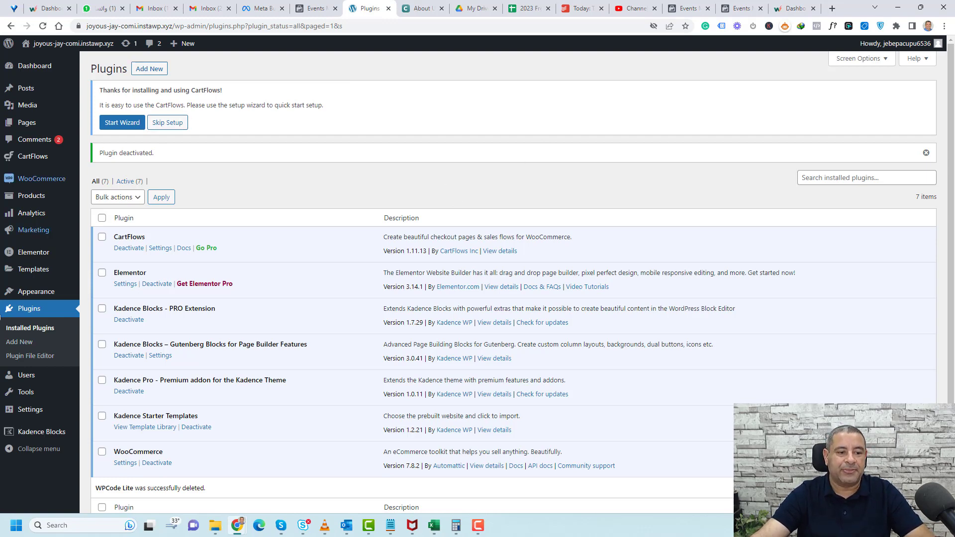
{"action": "left_click", "coordinate": [19, 341]}
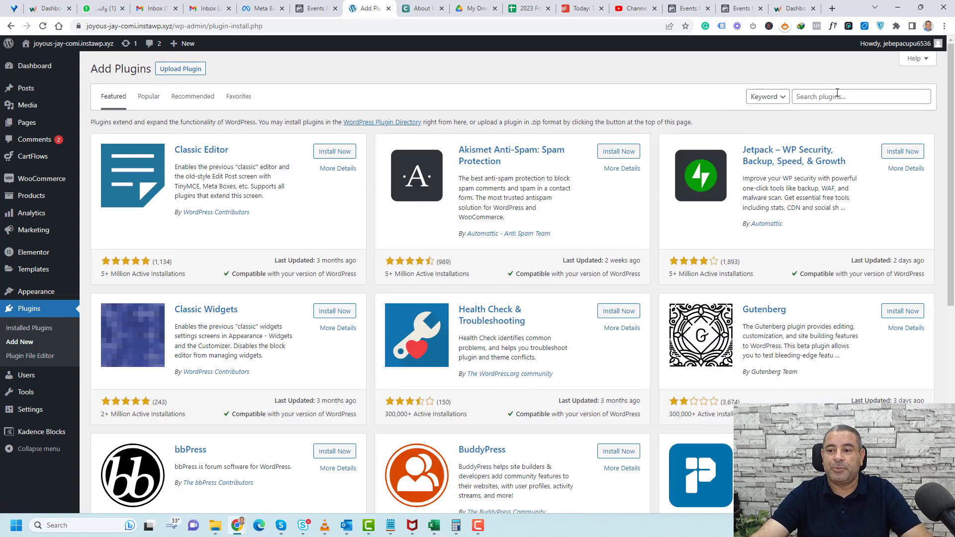
Search for 'WPcode', then install and activate the WPCode Insert Headers and Footers plugin
{"action": "type", "text": "WPcode"}
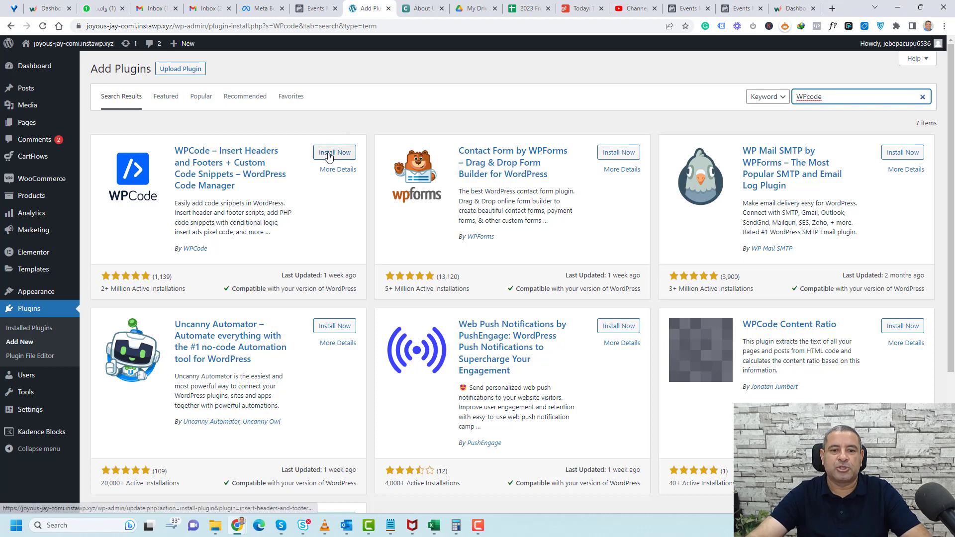
{"action": "left_click", "coordinate": [334, 152]}
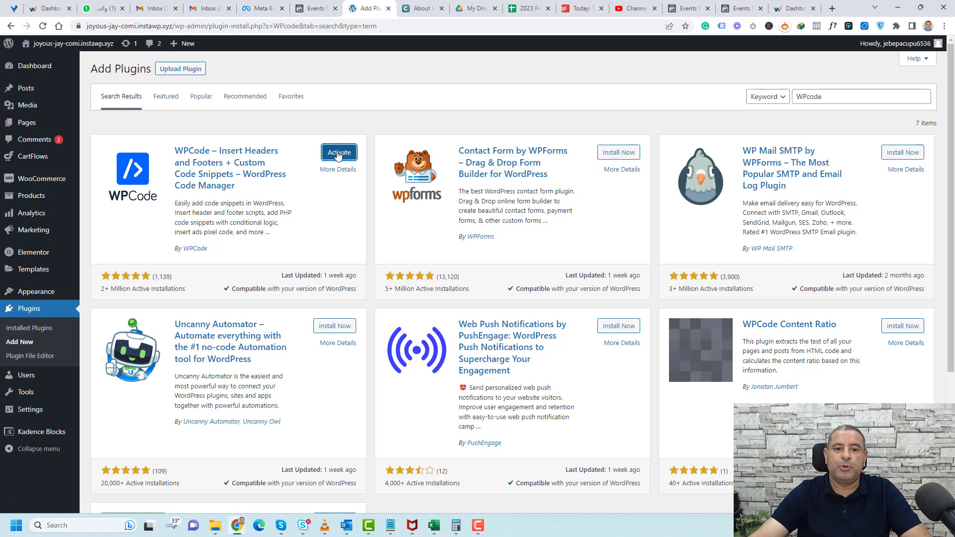
{"action": "left_click", "coordinate": [339, 152]}
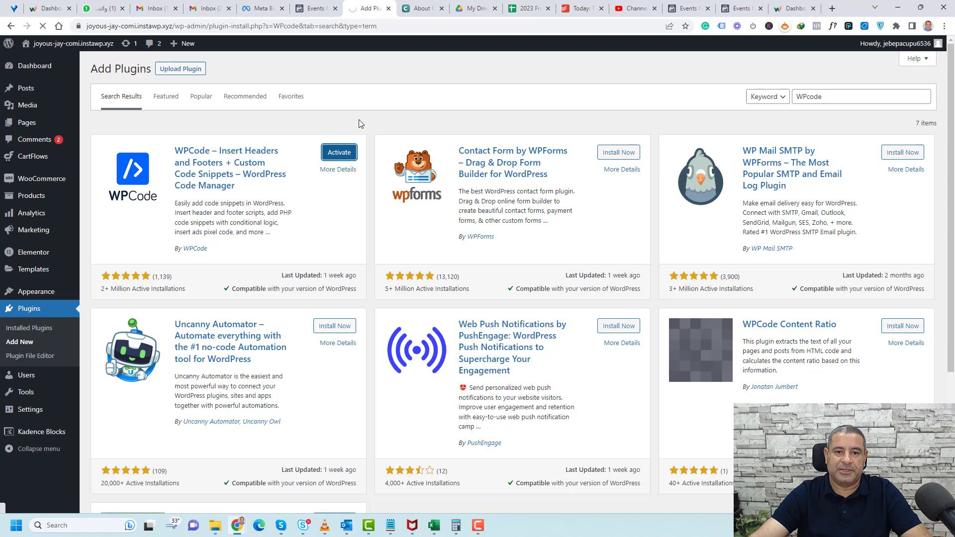
{"action": "left_click", "coordinate": [338, 153]}
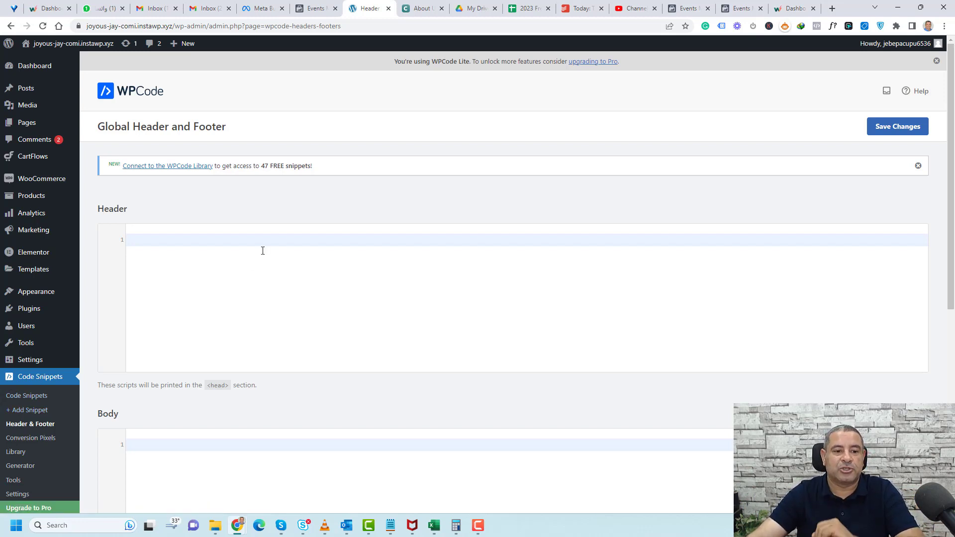
Paste the Meta Pixel base code into WPCode's global Header box and save changes
{"action": "left_click", "coordinate": [176, 240]}
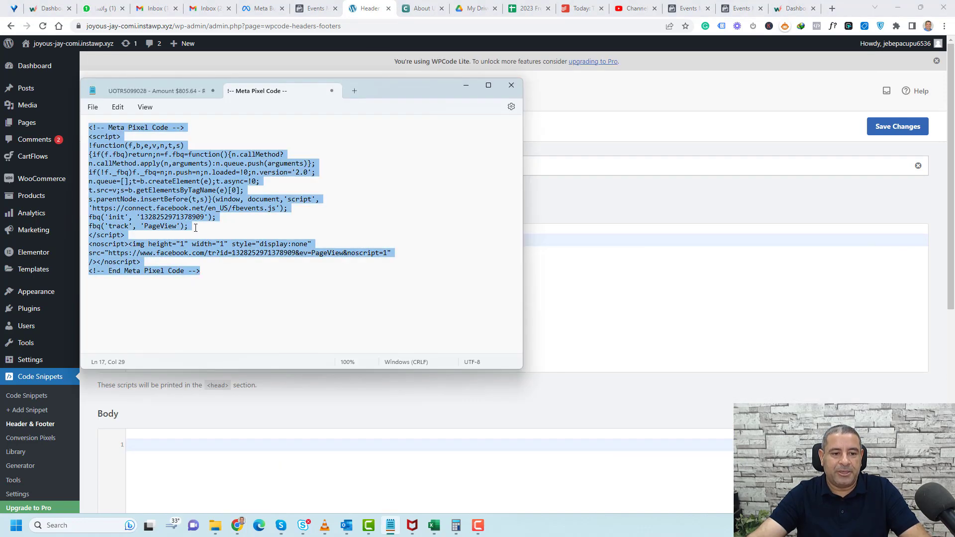
{"action": "left_click", "coordinate": [510, 84]}
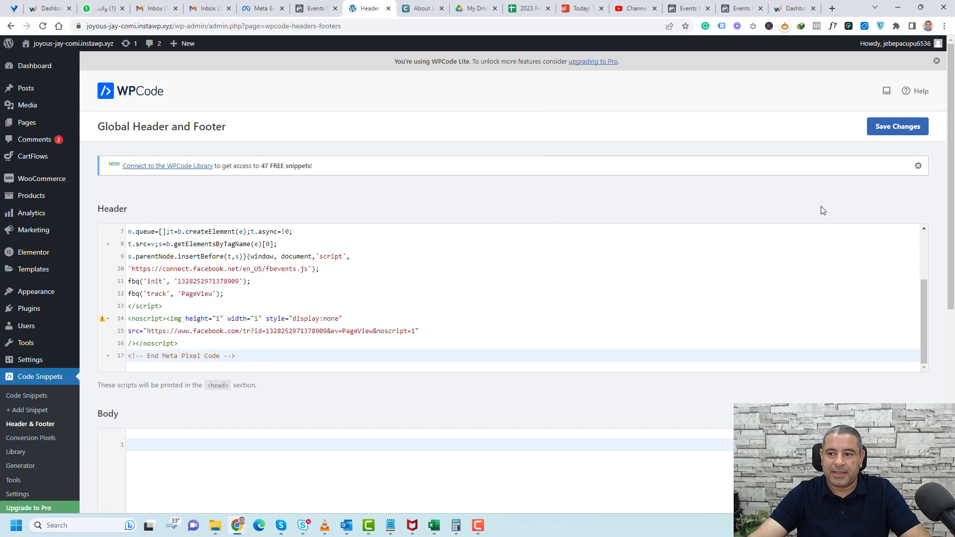
{"action": "left_click", "coordinate": [896, 126]}
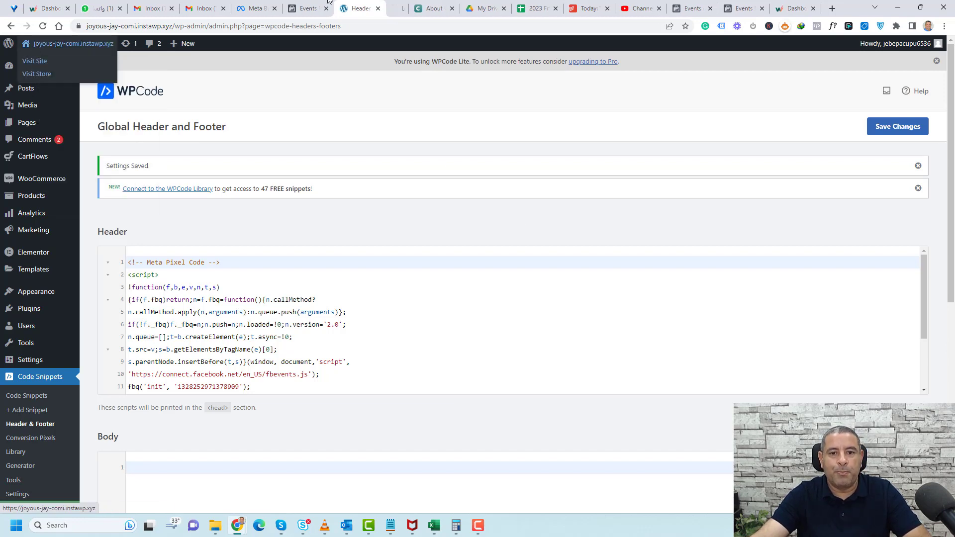
Visit the live homepage and confirm Meta Pixel Helper's detected Pixel ID matches the code in Notepad
{"action": "left_click", "coordinate": [397, 8]}
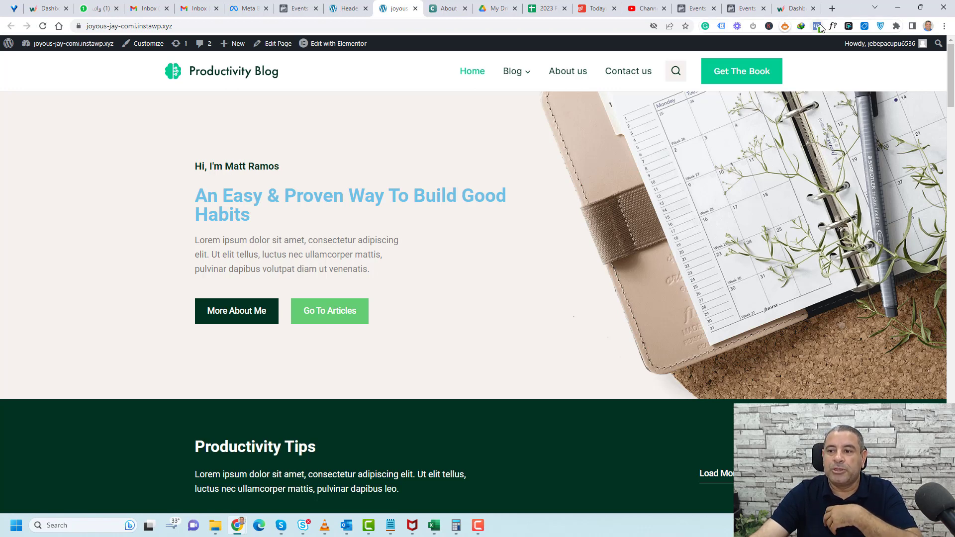
{"action": "left_click", "coordinate": [814, 26]}
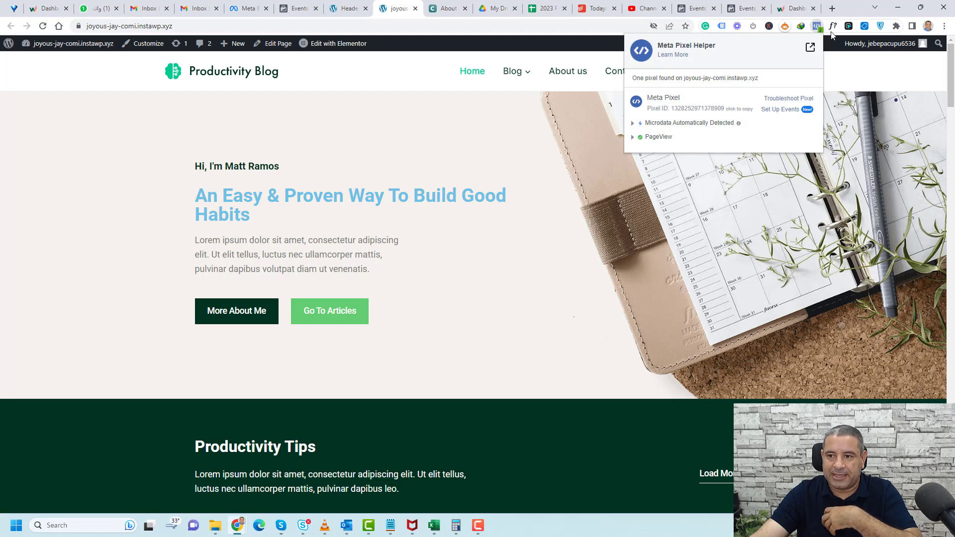
{"action": "mouse_move", "coordinate": [816, 25]}
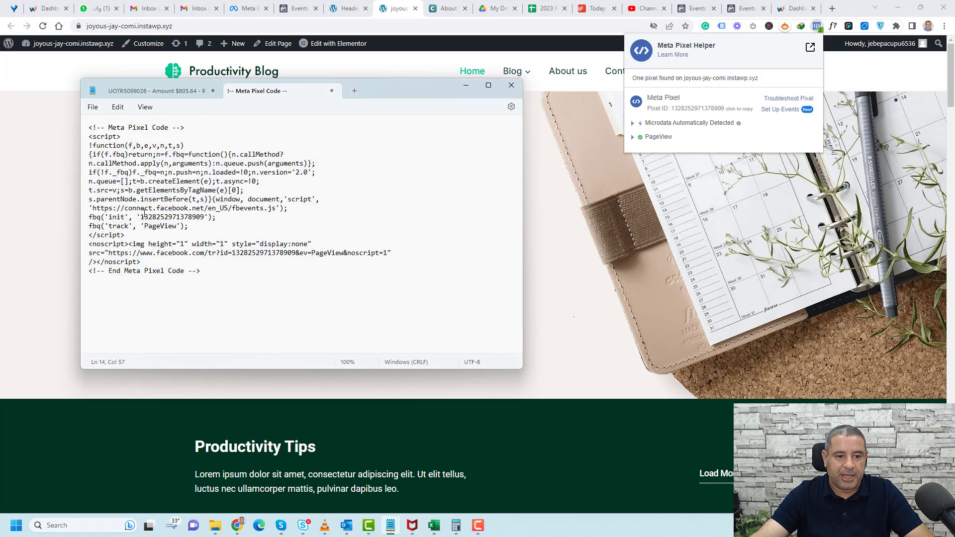
{"action": "double_click", "coordinate": [171, 217]}
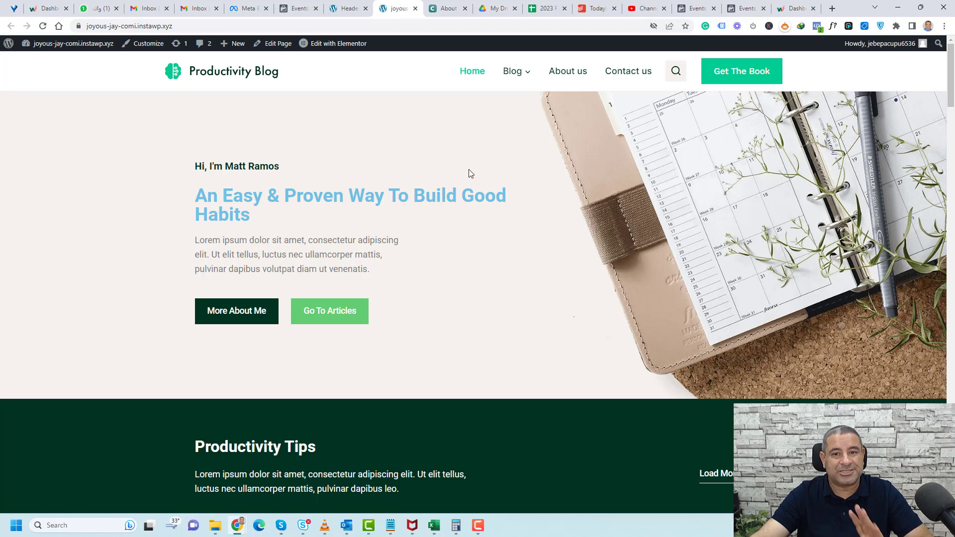
{"action": "right_click", "coordinate": [469, 173]}
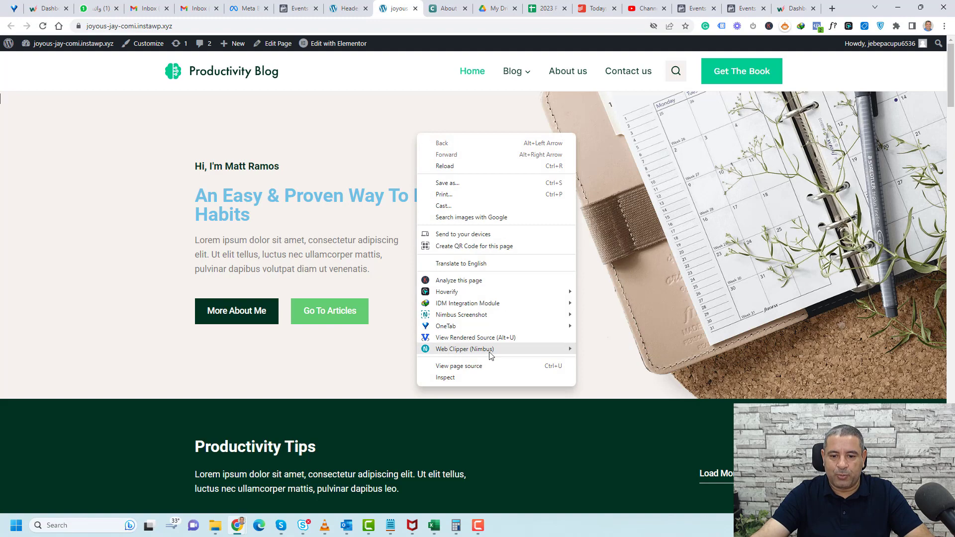
{"action": "left_click", "coordinate": [458, 366]}
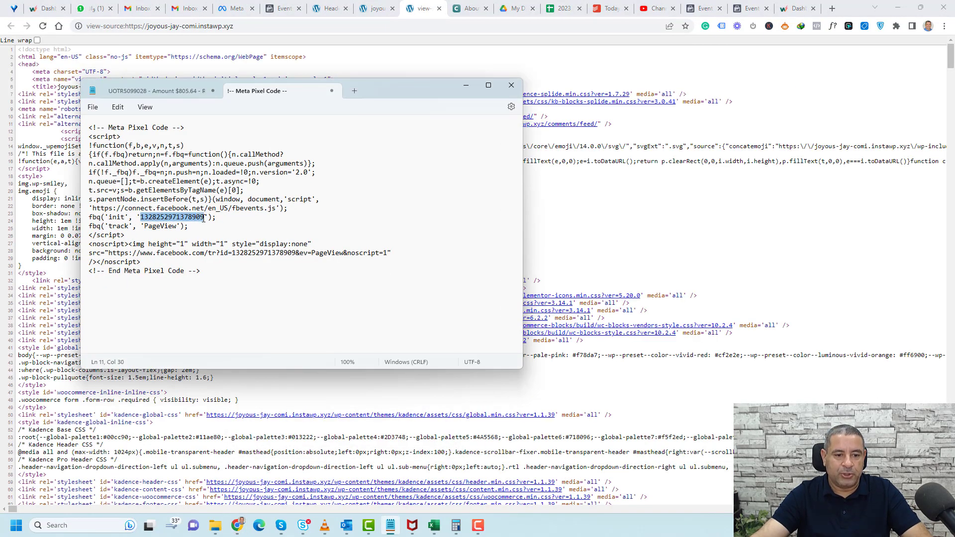
{"action": "left_click", "coordinate": [510, 85]}
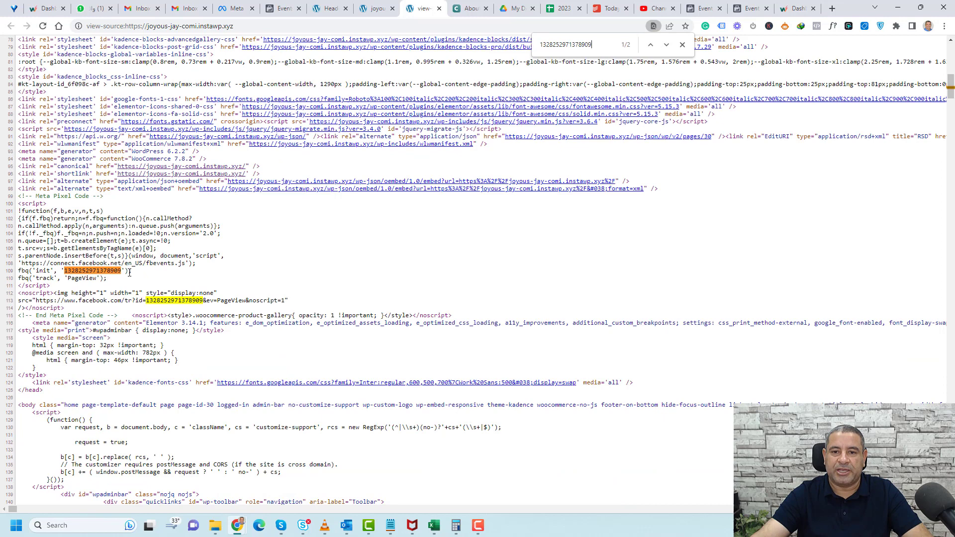
{"action": "mouse_move", "coordinate": [390, 274]}
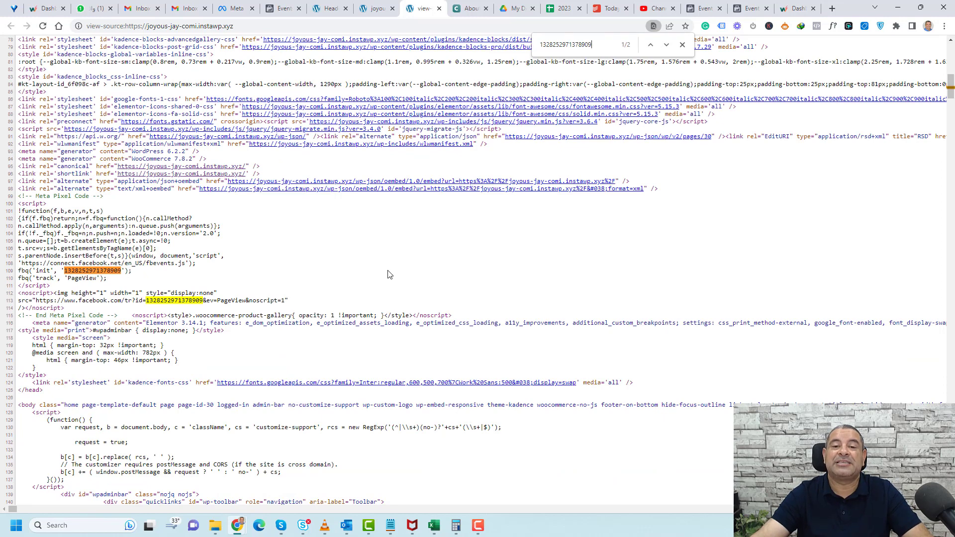
{"action": "left_click", "coordinate": [375, 8]}
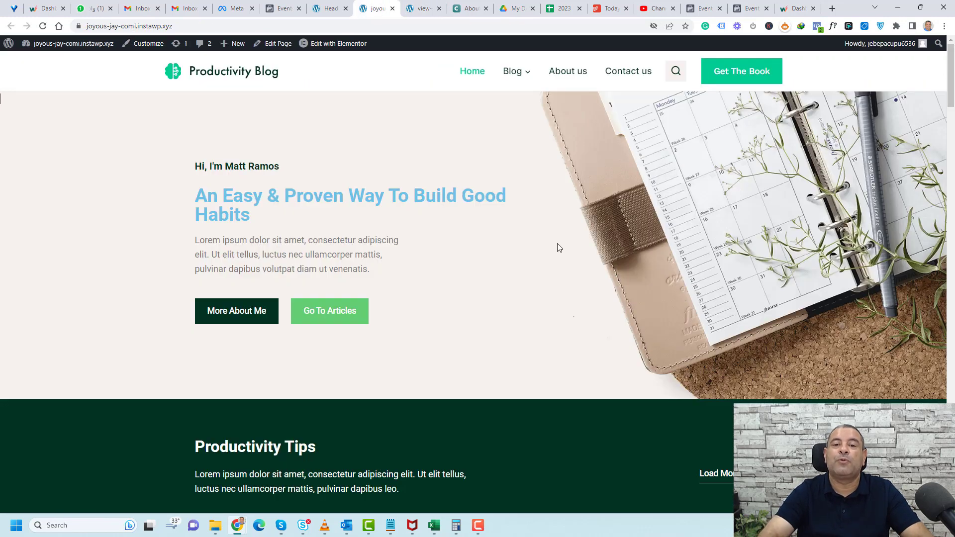